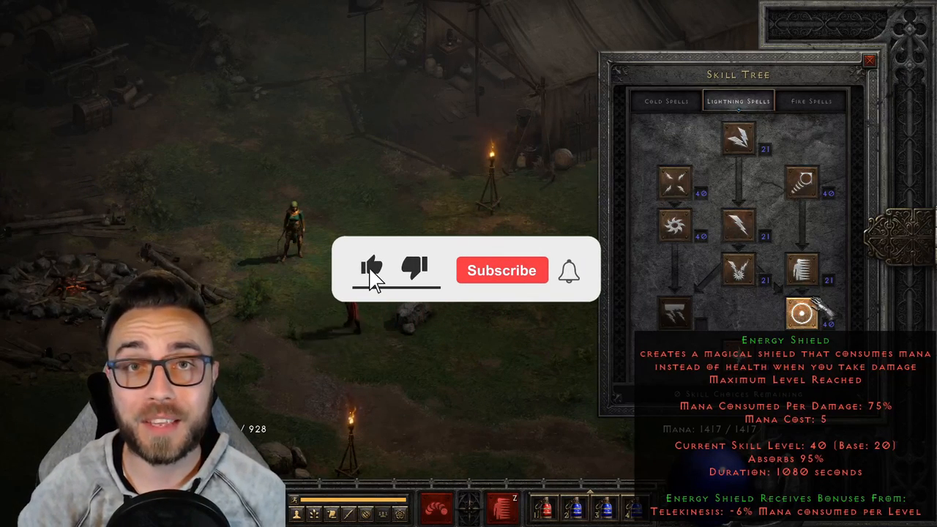
Read the maxed Energy Shield tooltip, then view Maxroll's table of Energy Shield protections
left_click(501, 270)
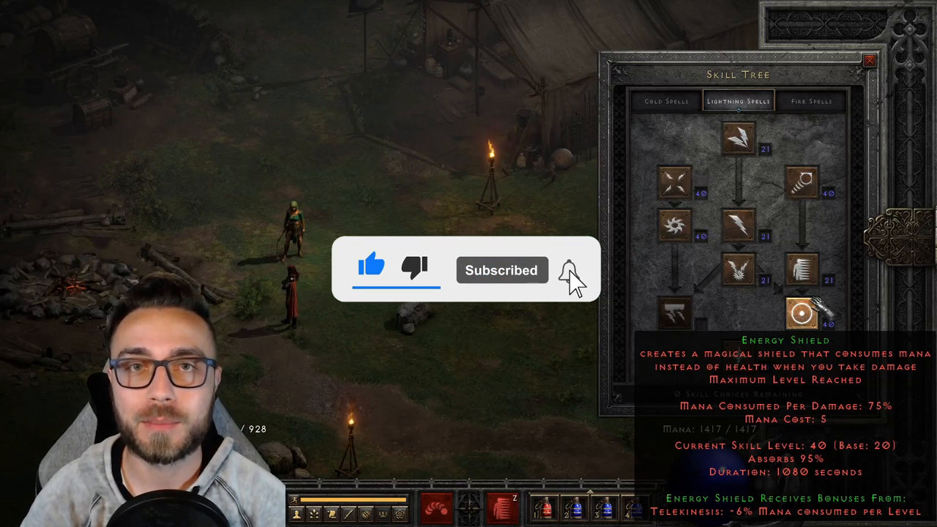
left_click(564, 270)
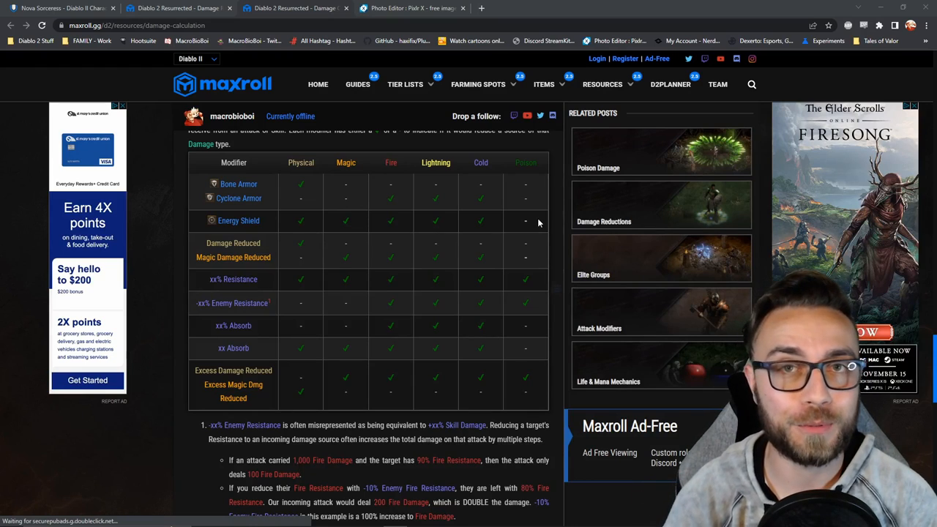
Review the Sorceress's D2Planner skill damage and buffs, then bring up the 1000 Physical + 1000 Fire canvas
left_click(671, 84)
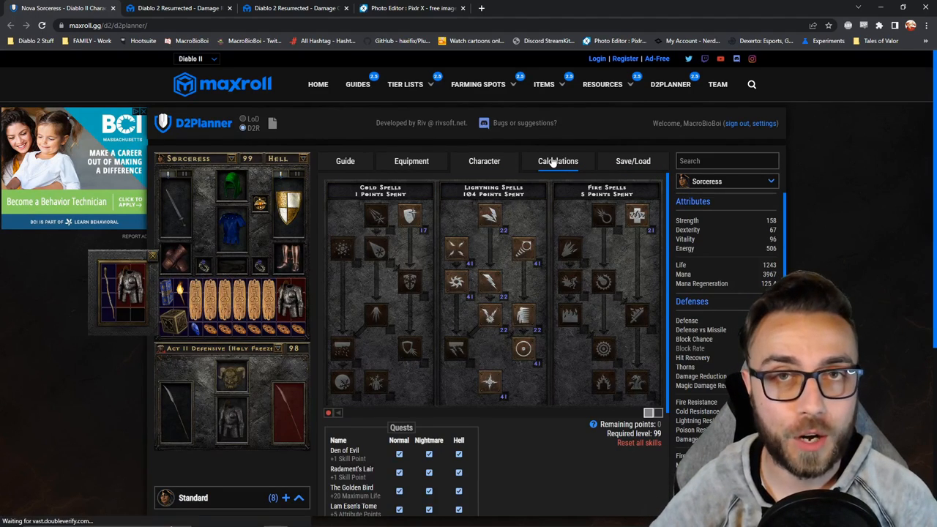
left_click(557, 161)
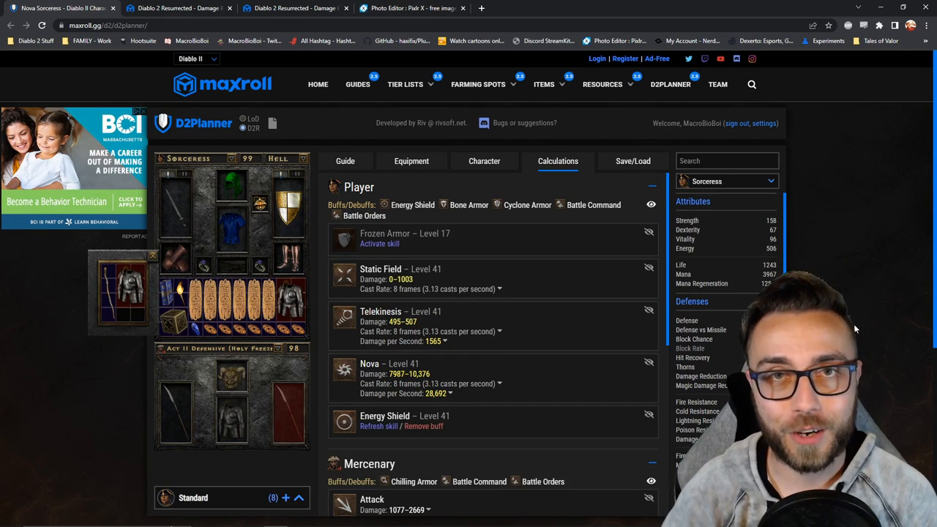
left_click(423, 8)
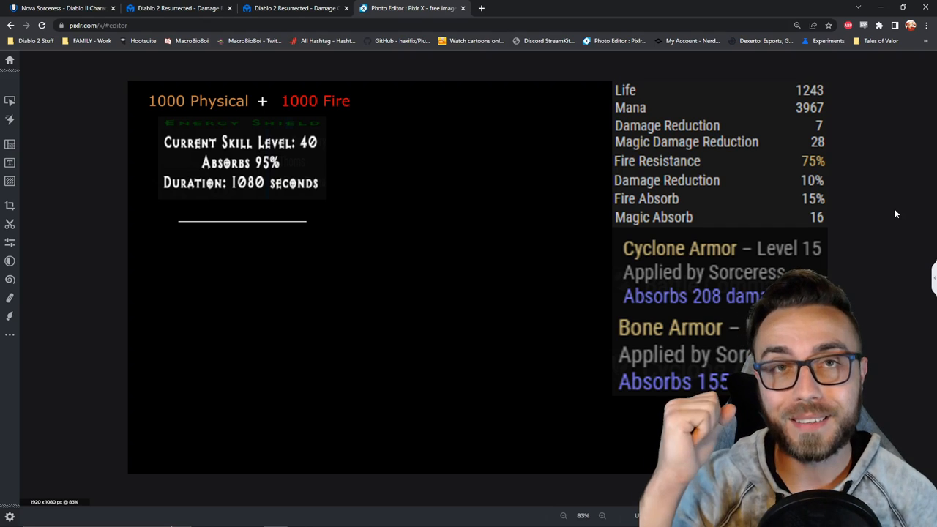
Apply Bone Armor and Cyclone Armor absorbs, leaving 845 Physical + 792 Fire
left_click(280, 8)
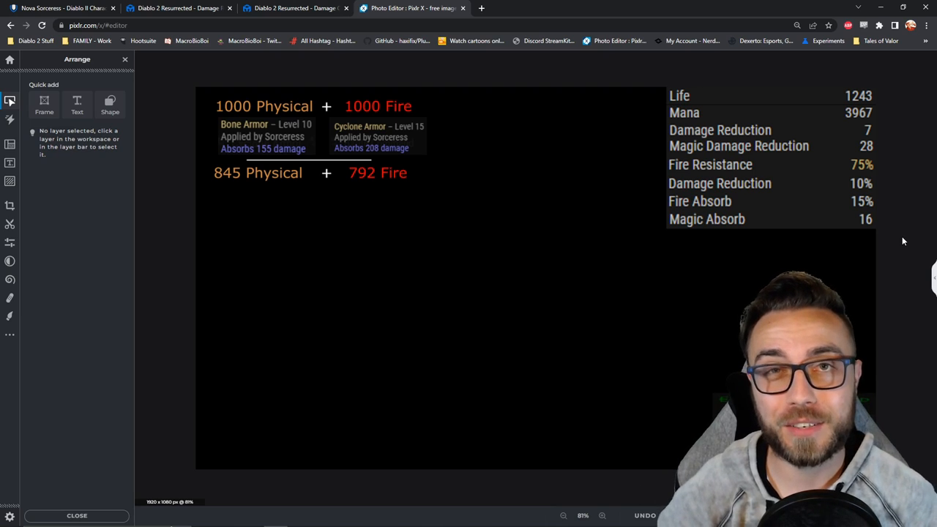
Apply Energy Shield's 95% absorb under a new divider, leaving 42 Physical + 39 Fire
left_click(293, 8)
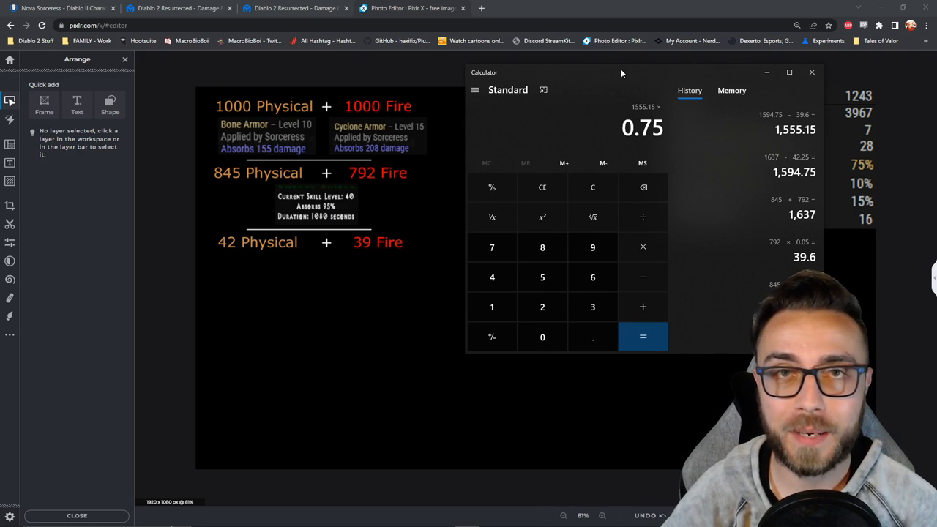
Compute 1555.15 × 0.75 = 1,166.3625 and list Mana 3967 under 42 Physical + 39 Fire
left_click(642, 337)
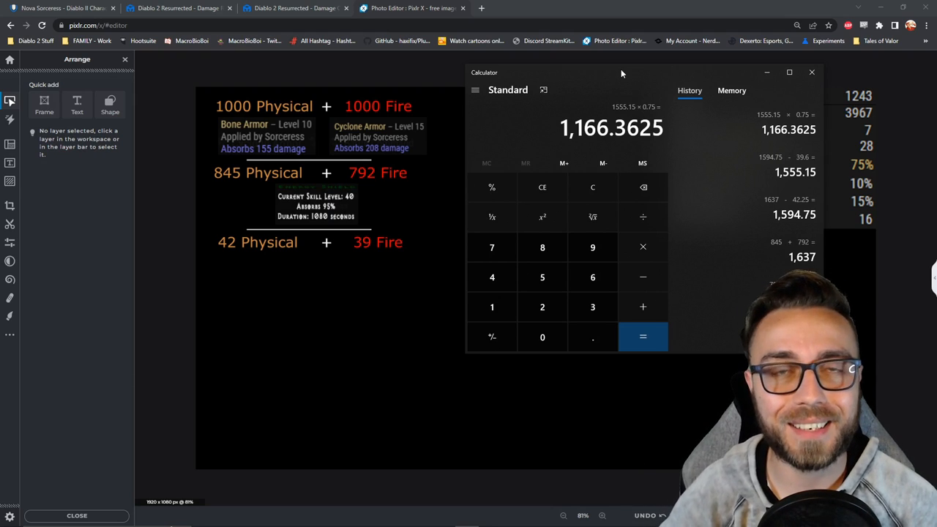
left_click(816, 72)
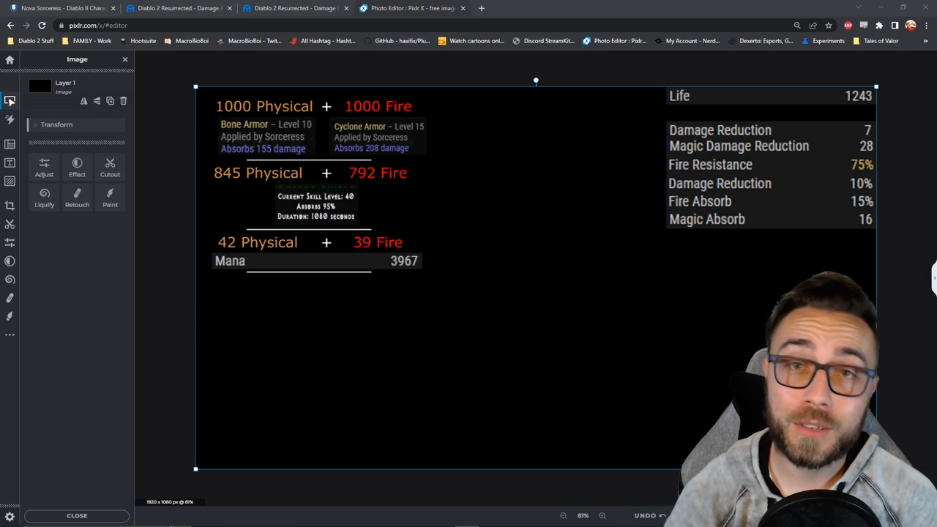
left_click(281, 8)
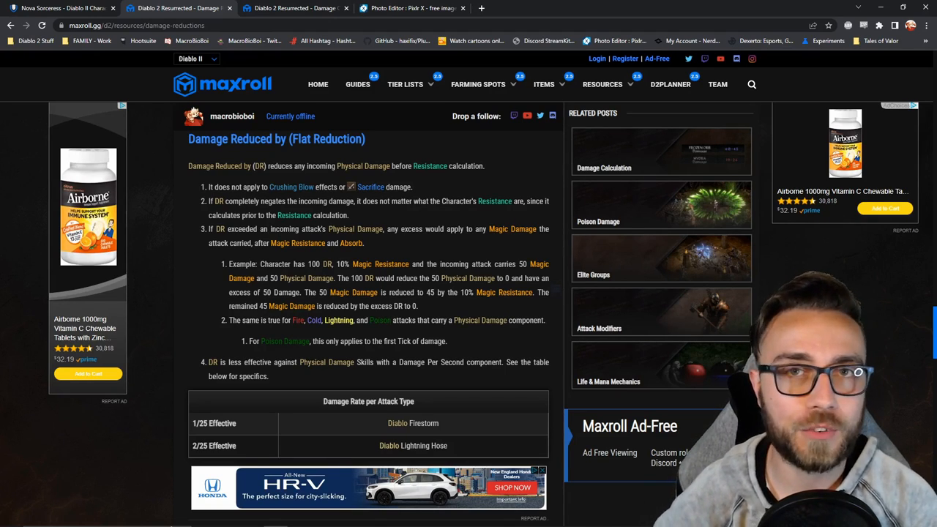
left_click(410, 8)
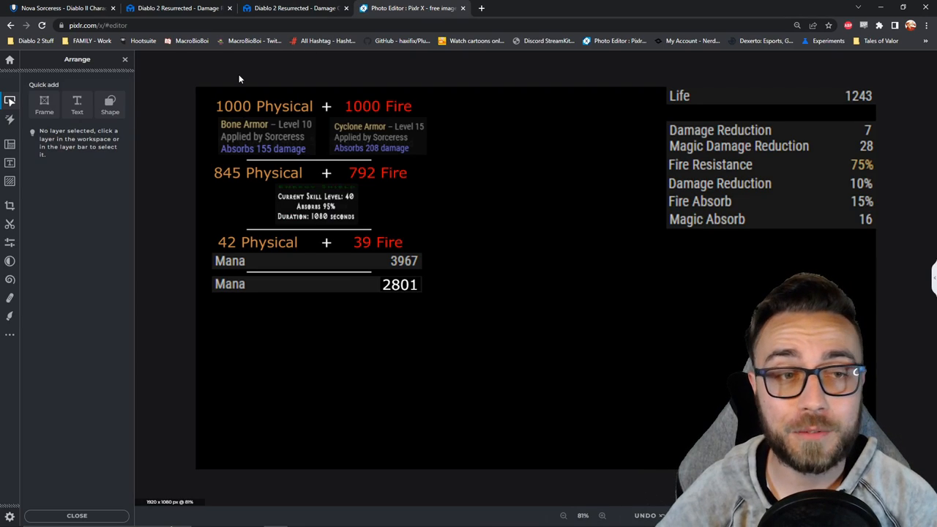
mouse_move(355, 73)
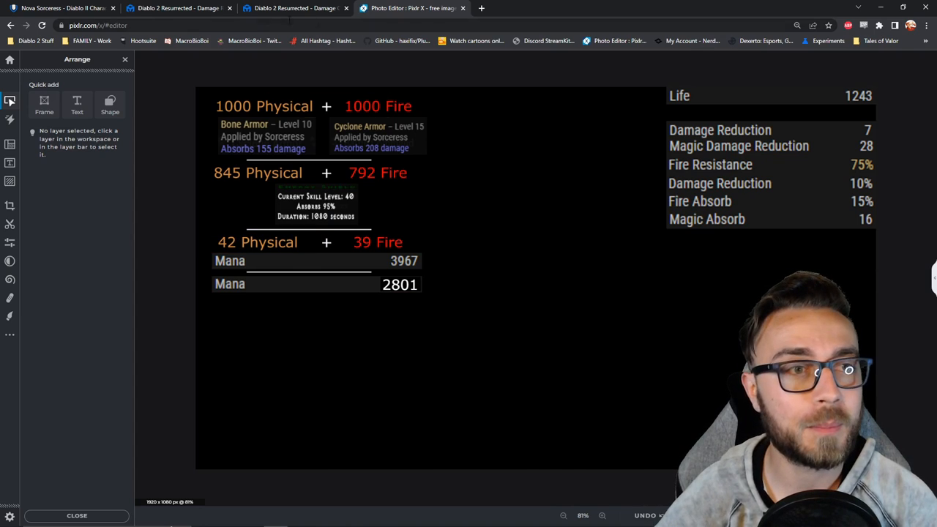
left_click(172, 13)
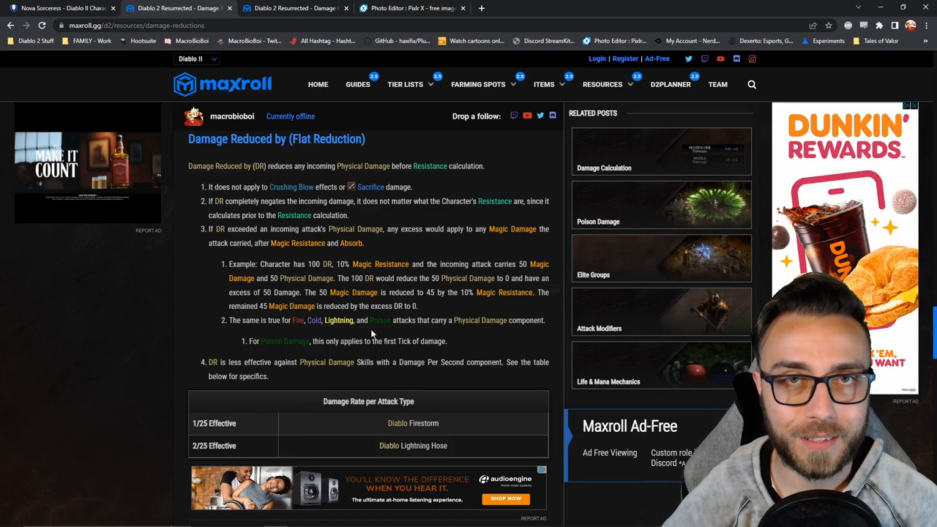
Scroll down to the modifier table showing which reductions apply to each damage type
scroll("down", 3)
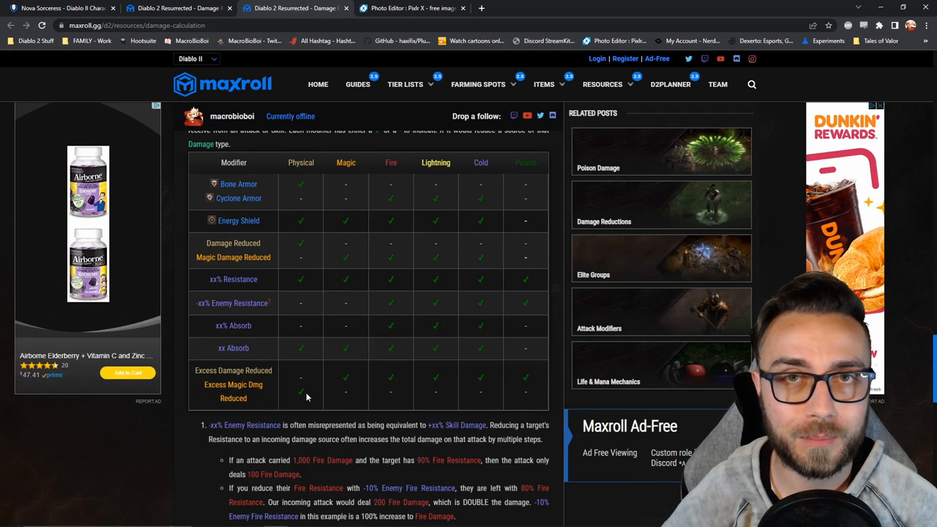
Apply Damage Reduction 7 and Magic Damage Reduction 28, leaving 35 Physical + 11 Fire
left_click(410, 8)
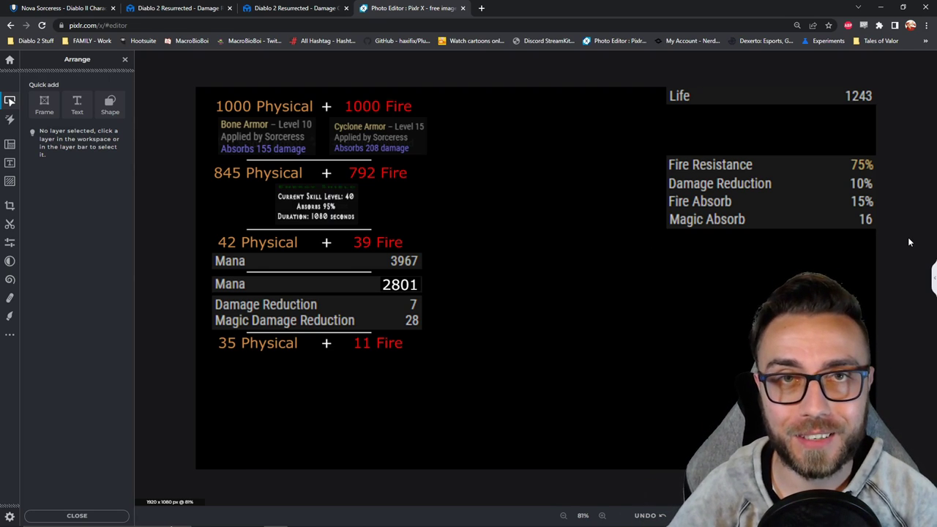
left_click(291, 8)
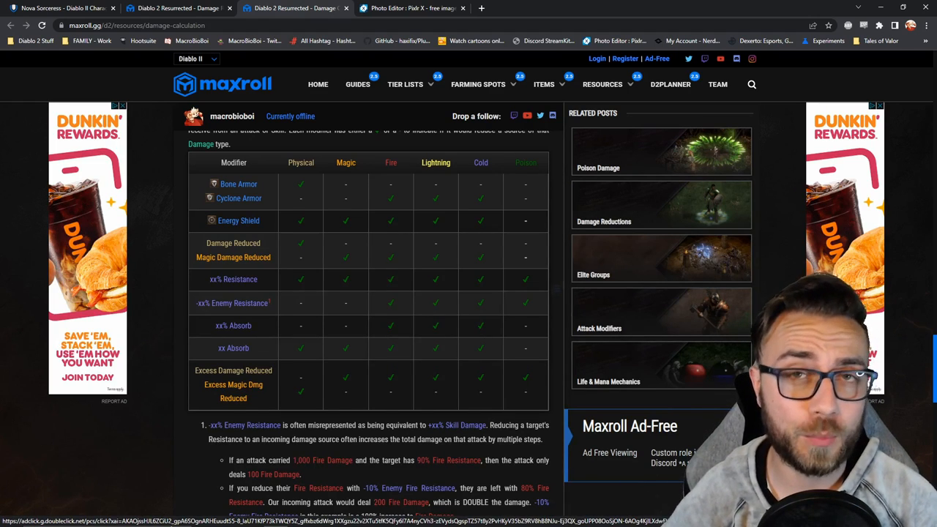
Show the Damage Reductions guide's Absorb section with its 40% cap and Life Loss formula
left_click(410, 10)
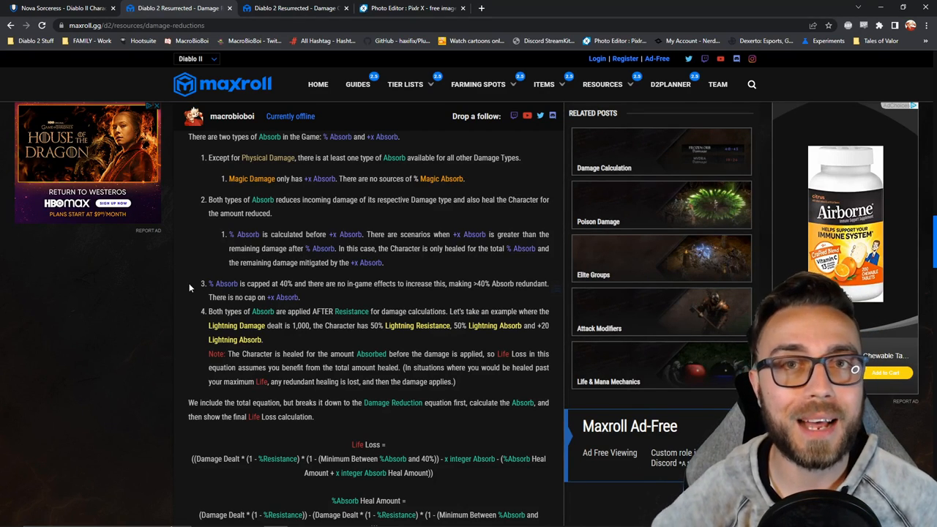
Return to the damage-calculation modifier table listing reductions per damage type
left_click(412, 10)
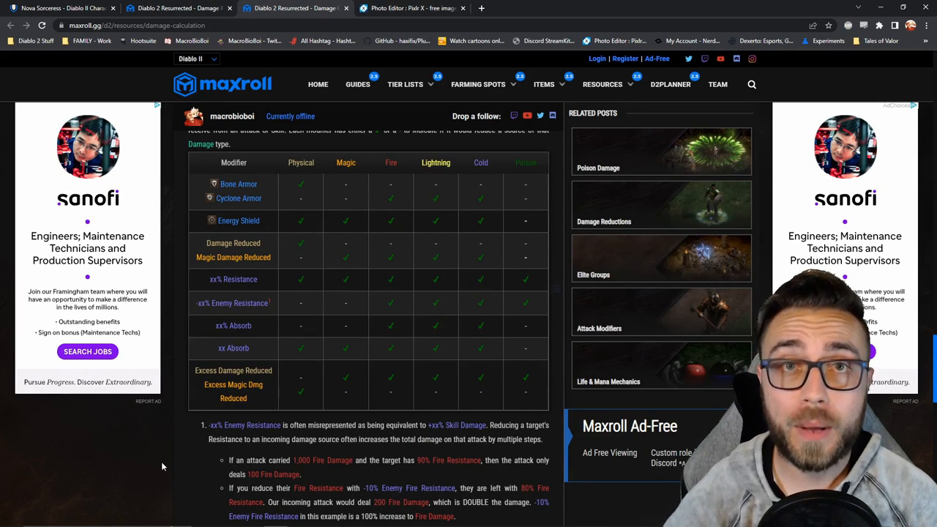
Apply 10% reduction, 75% fire resistance and 15% absorb, dropping Life from 1243 to 1211
left_click(408, 8)
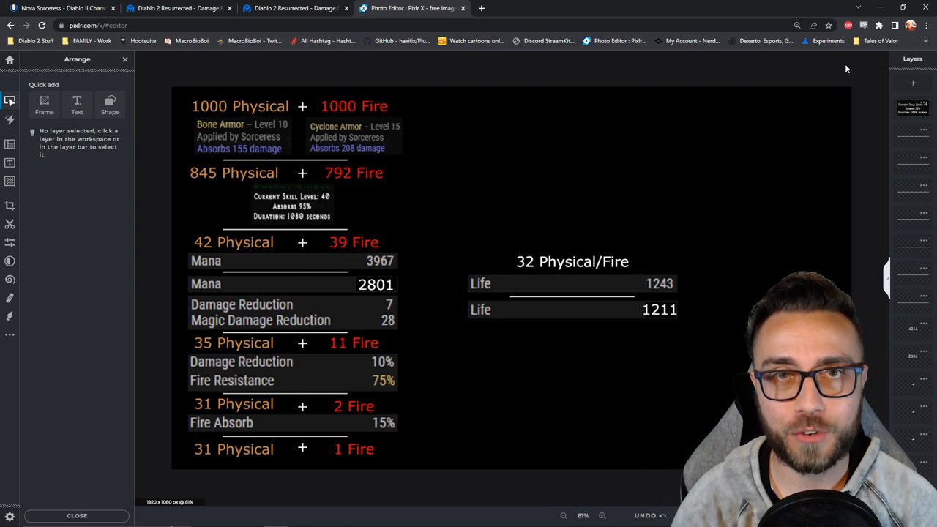
left_click(293, 8)
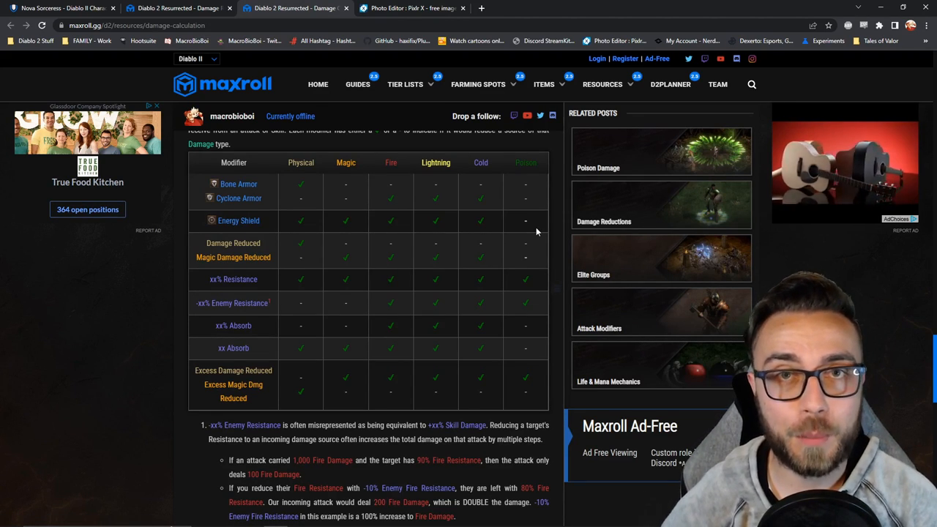
mouse_move(533, 287)
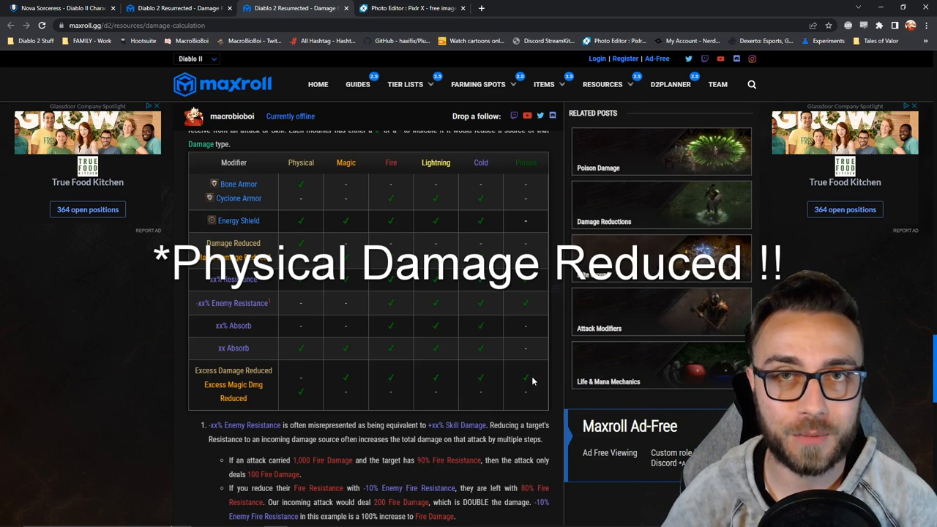
left_click(670, 83)
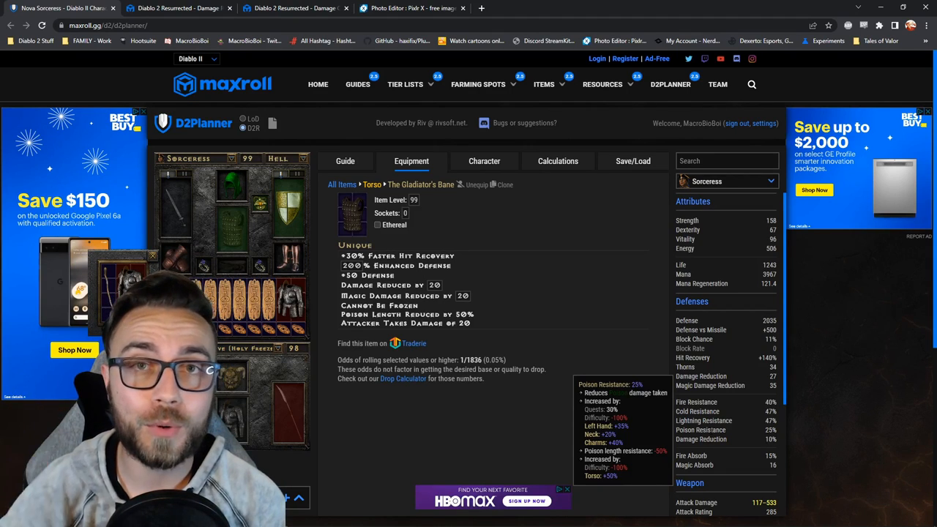
mouse_move(225, 223)
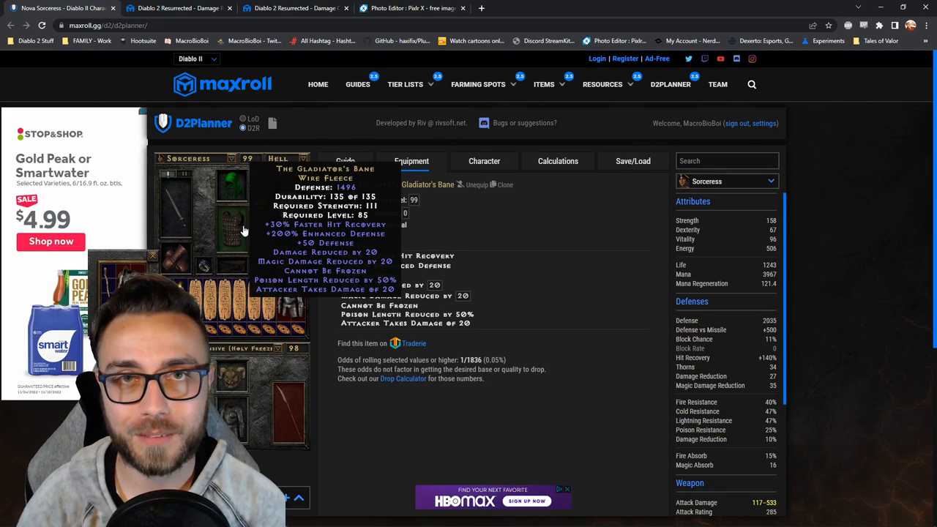
Return to Maxroll's damage calculation page with the modifier table
left_click(293, 8)
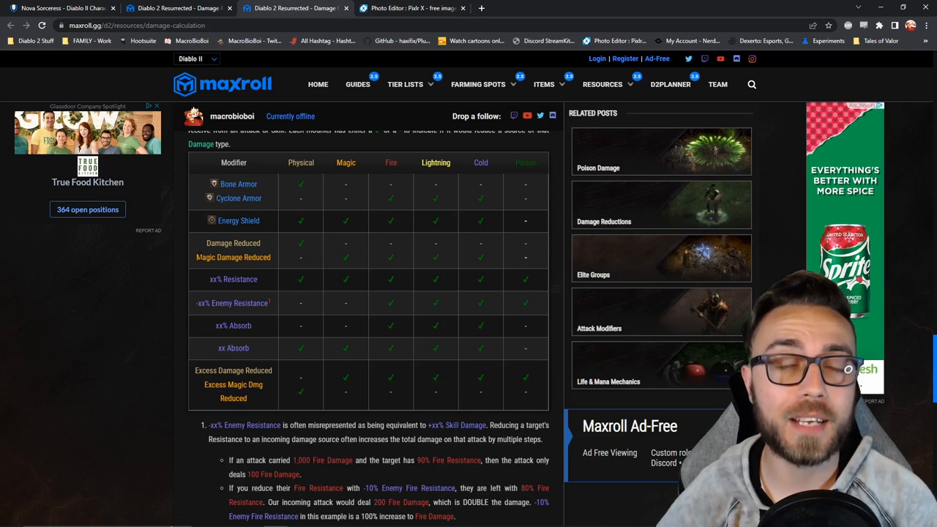
left_click(412, 8)
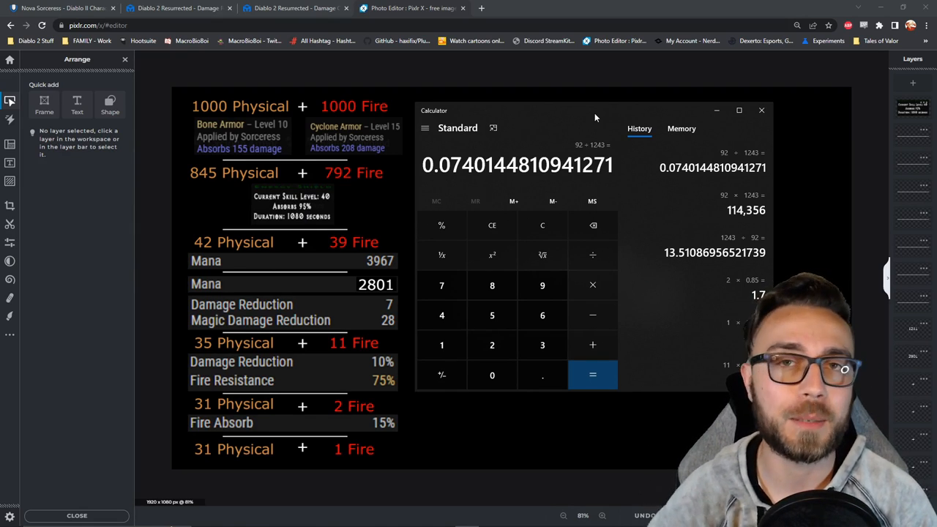
Compute 92 ÷ 1243 in Calculator beside the 31 Physical + 1 Fire breakdown
left_click(761, 109)
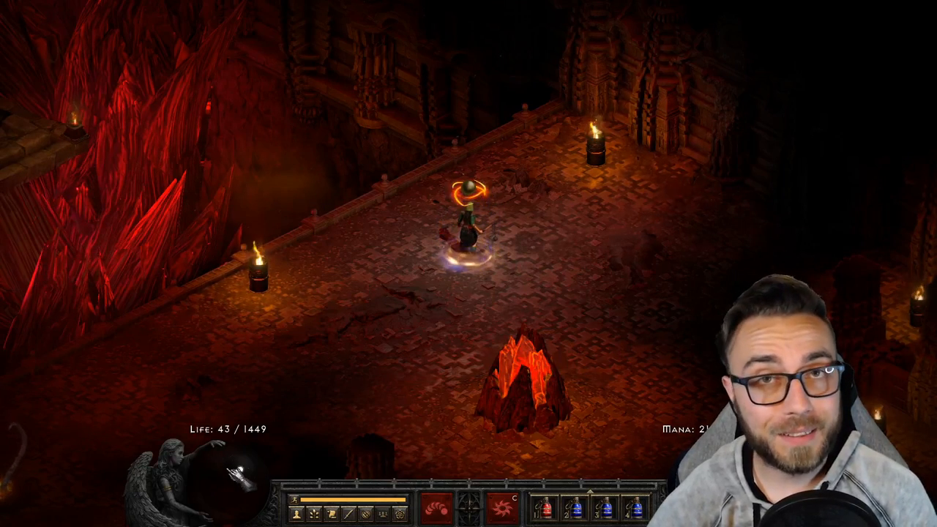
mouse_move(495, 505)
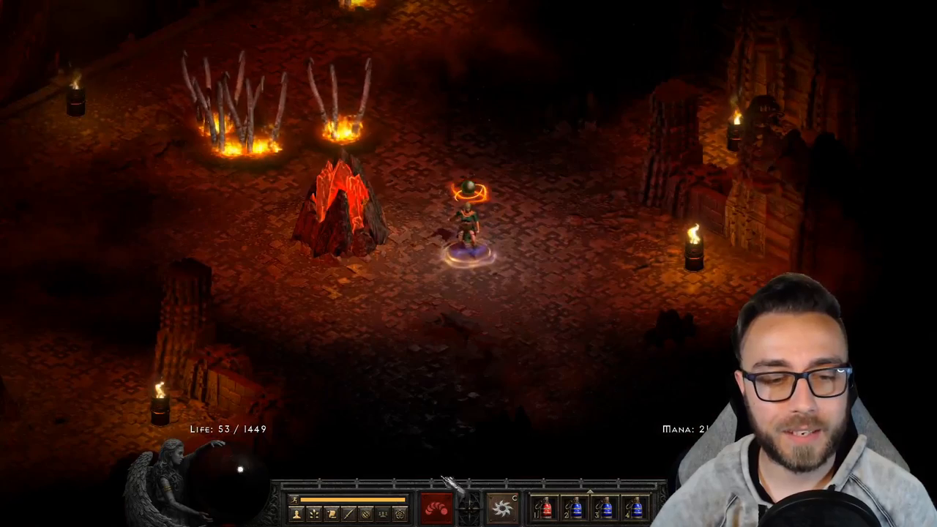
Cast Nova around the Sorceress as her life drops to 4 of 1449
left_click(465, 219)
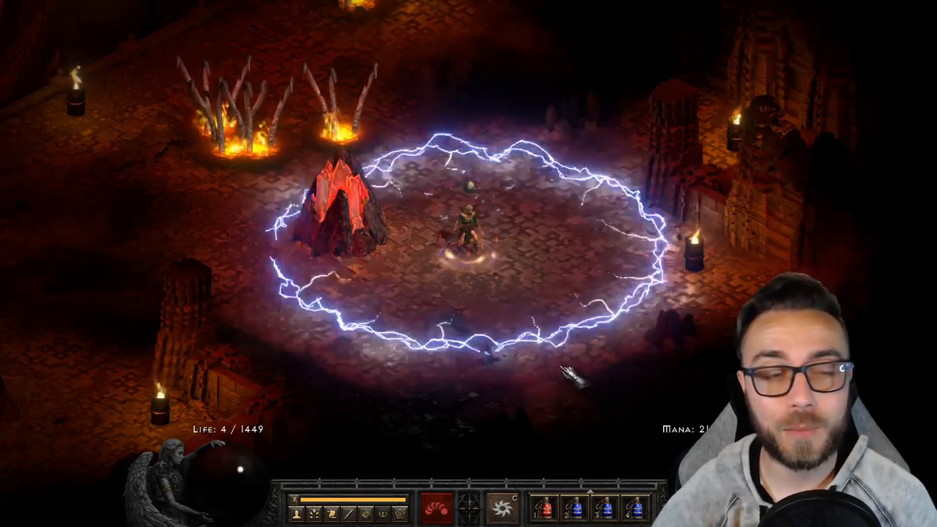